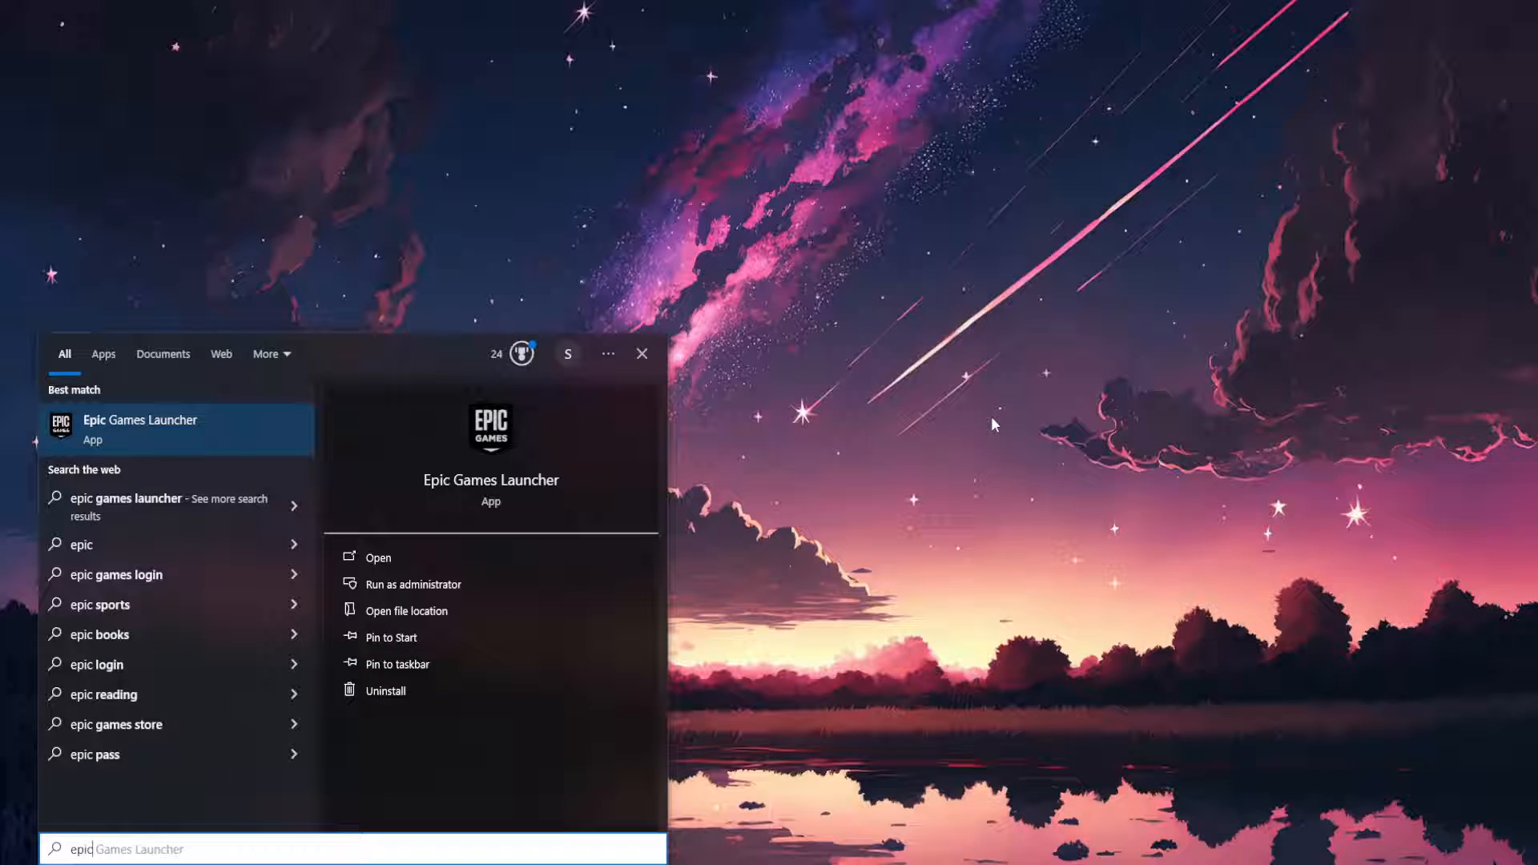
mouse_move(182, 430)
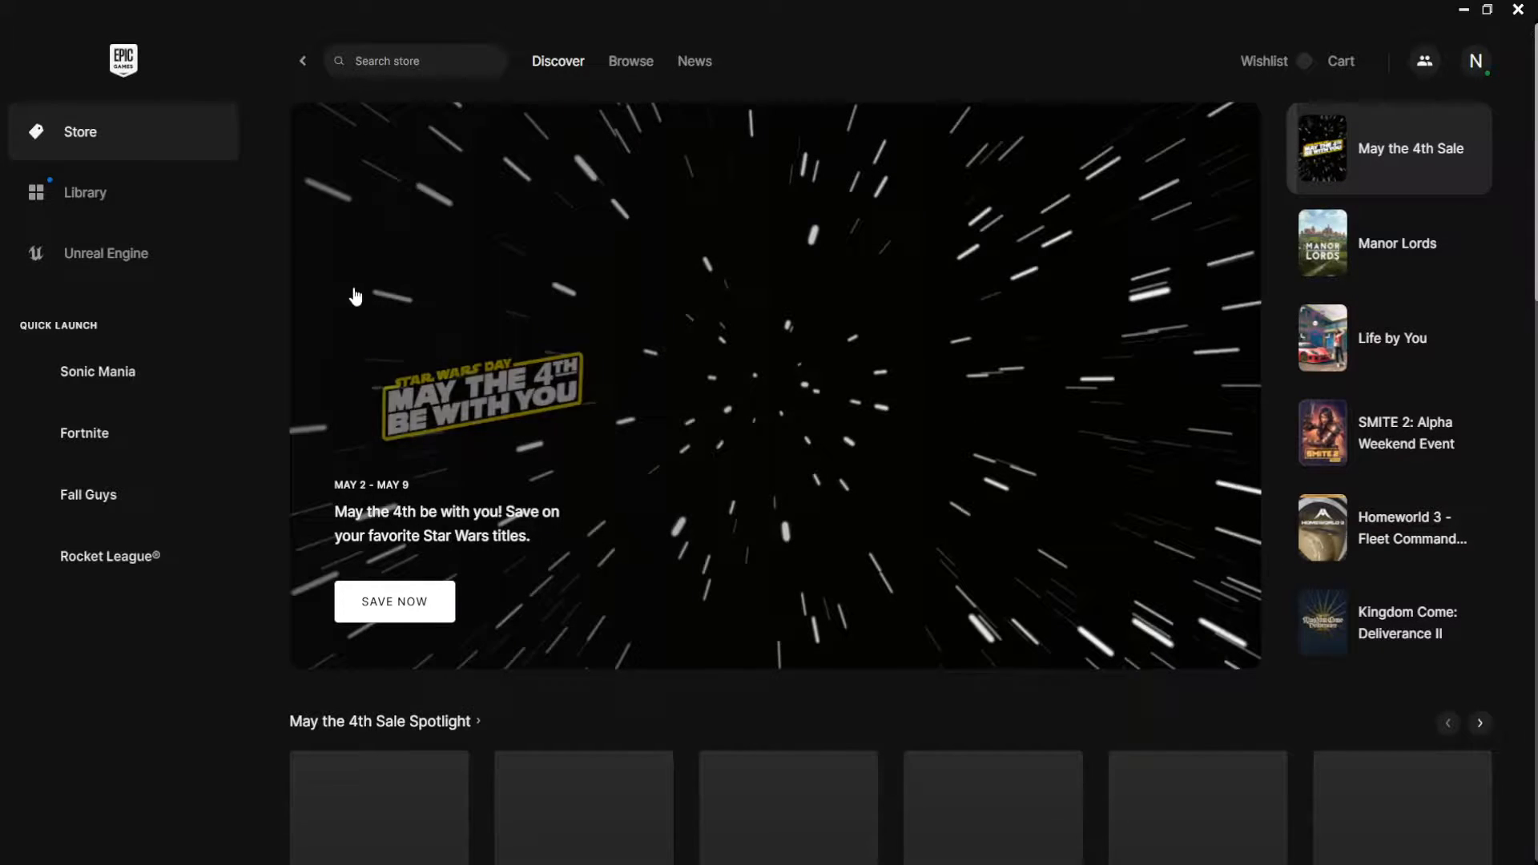
- Open the Library and bring up Rocket League's three-dot options menu
click(84, 192)
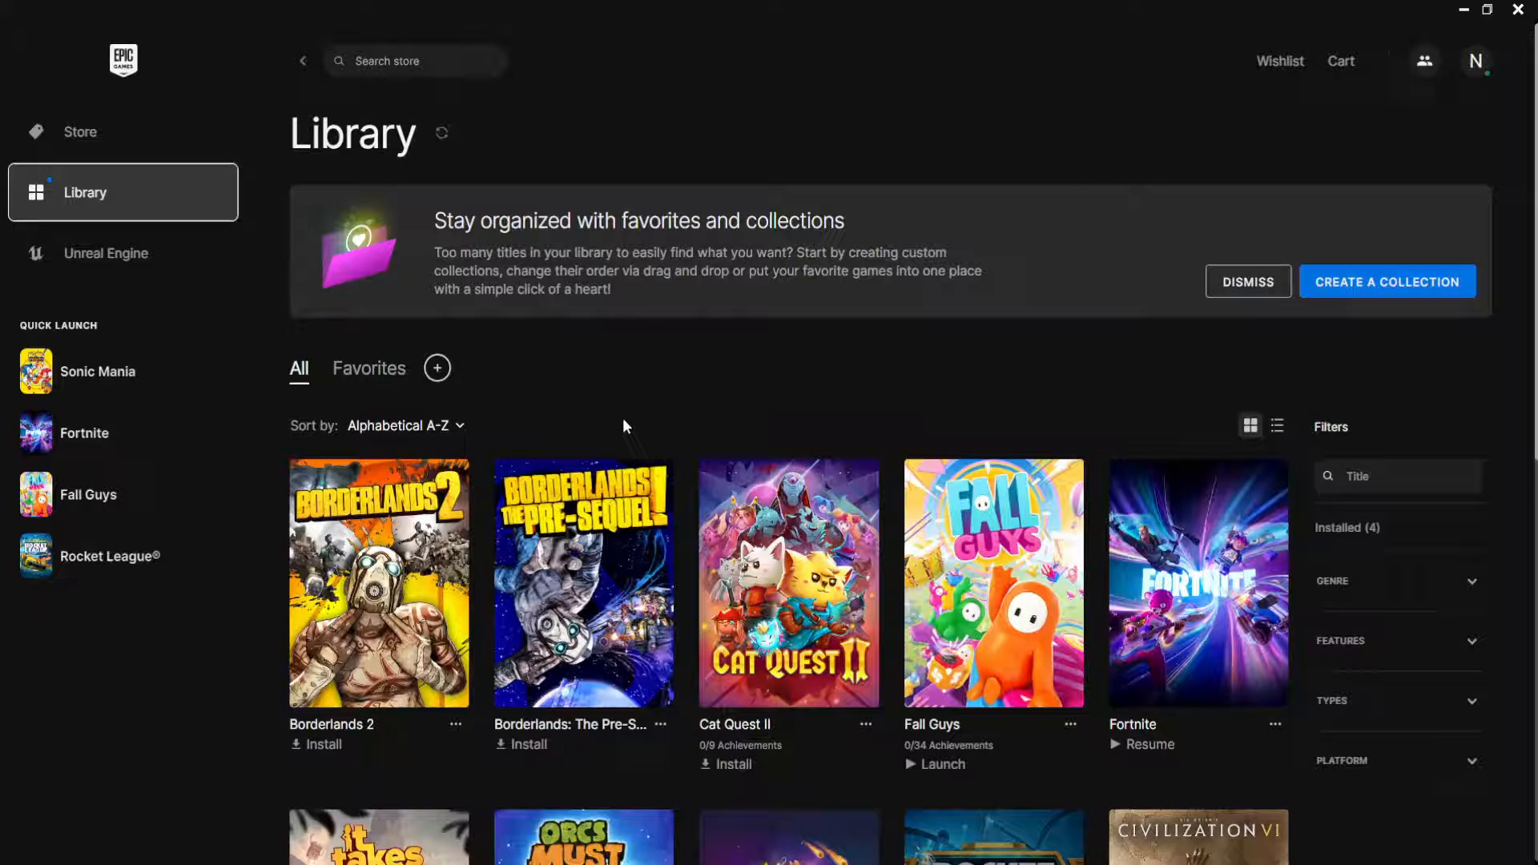
scroll(down, 3)
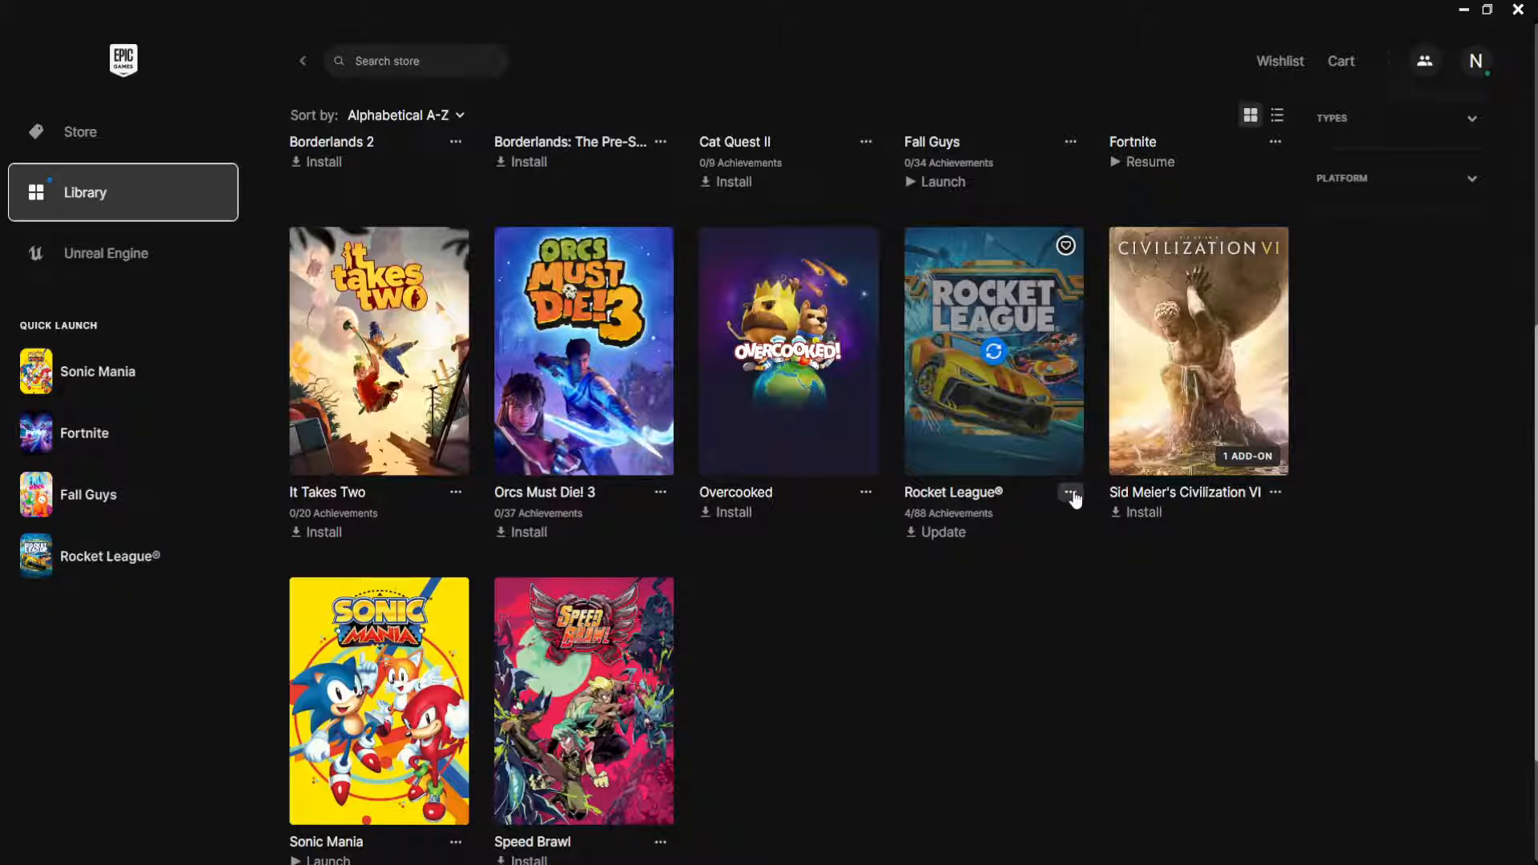
click(1070, 494)
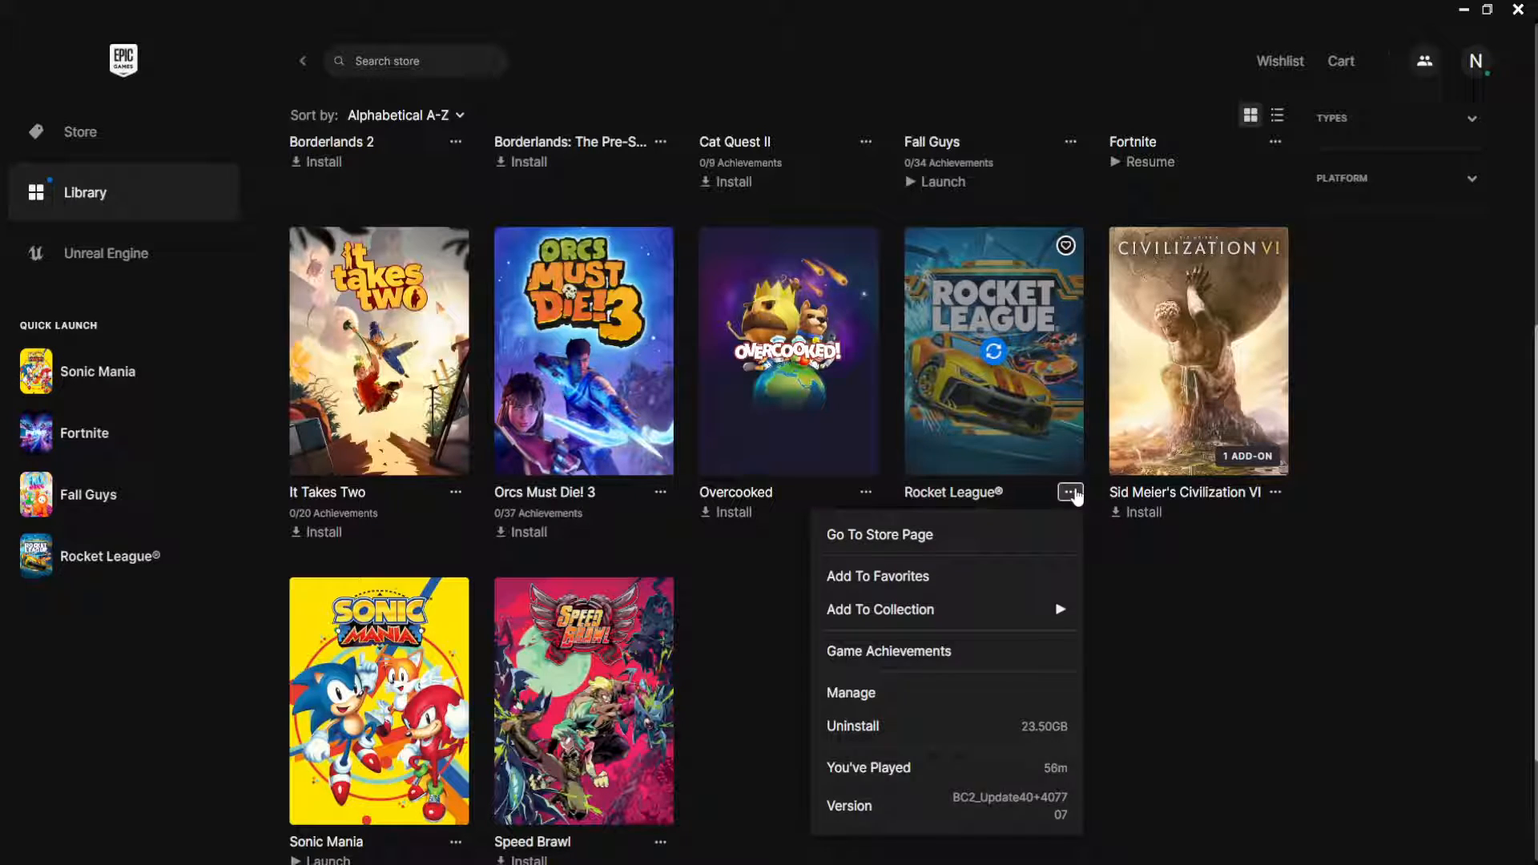
- Review the Rocket League and Fall Guys install settings, then close them
click(852, 691)
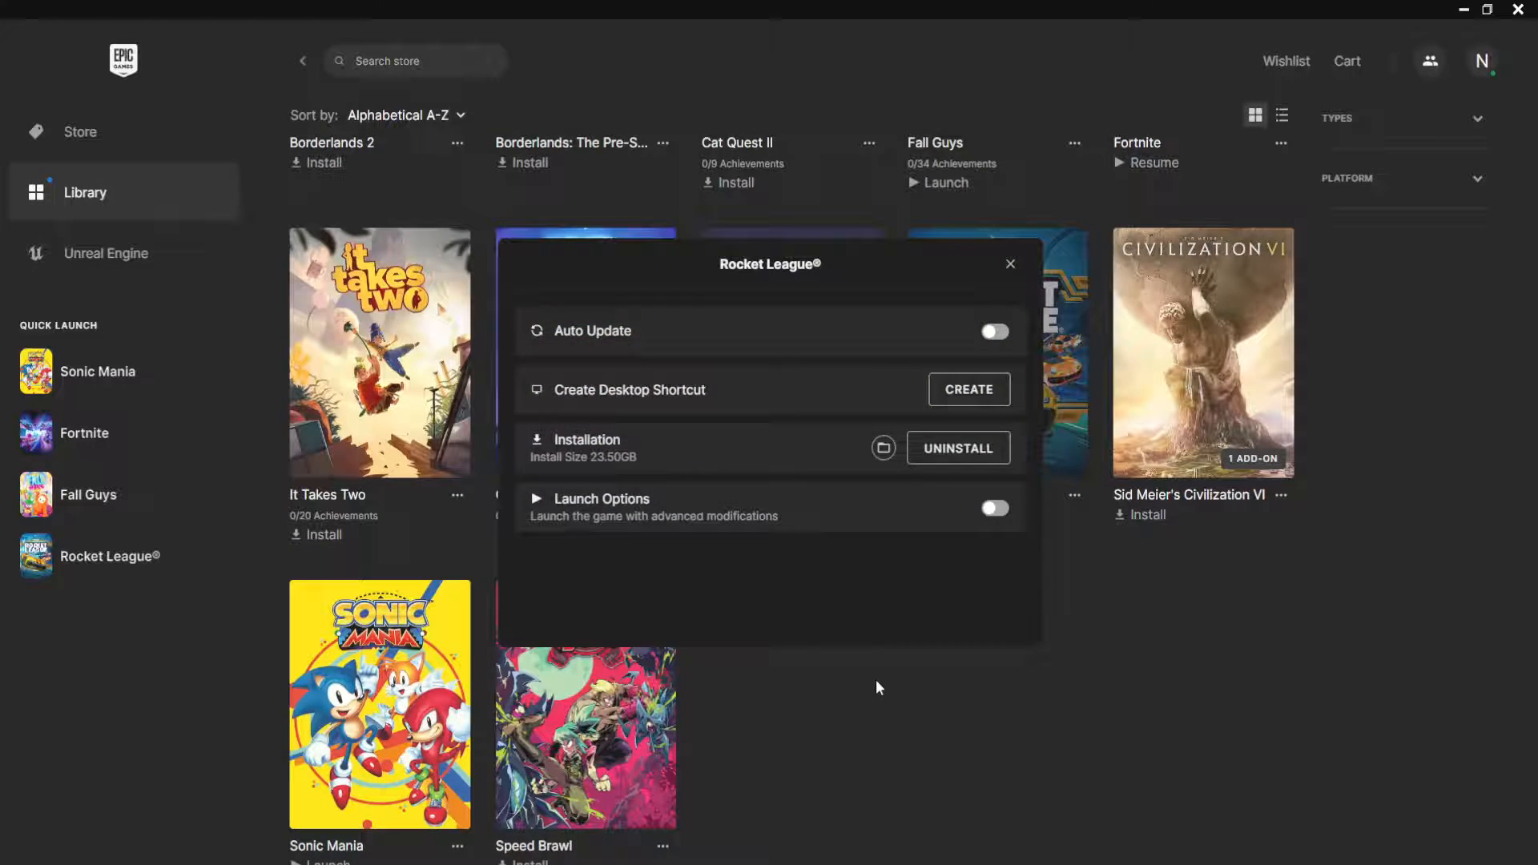
mouse_move(891, 525)
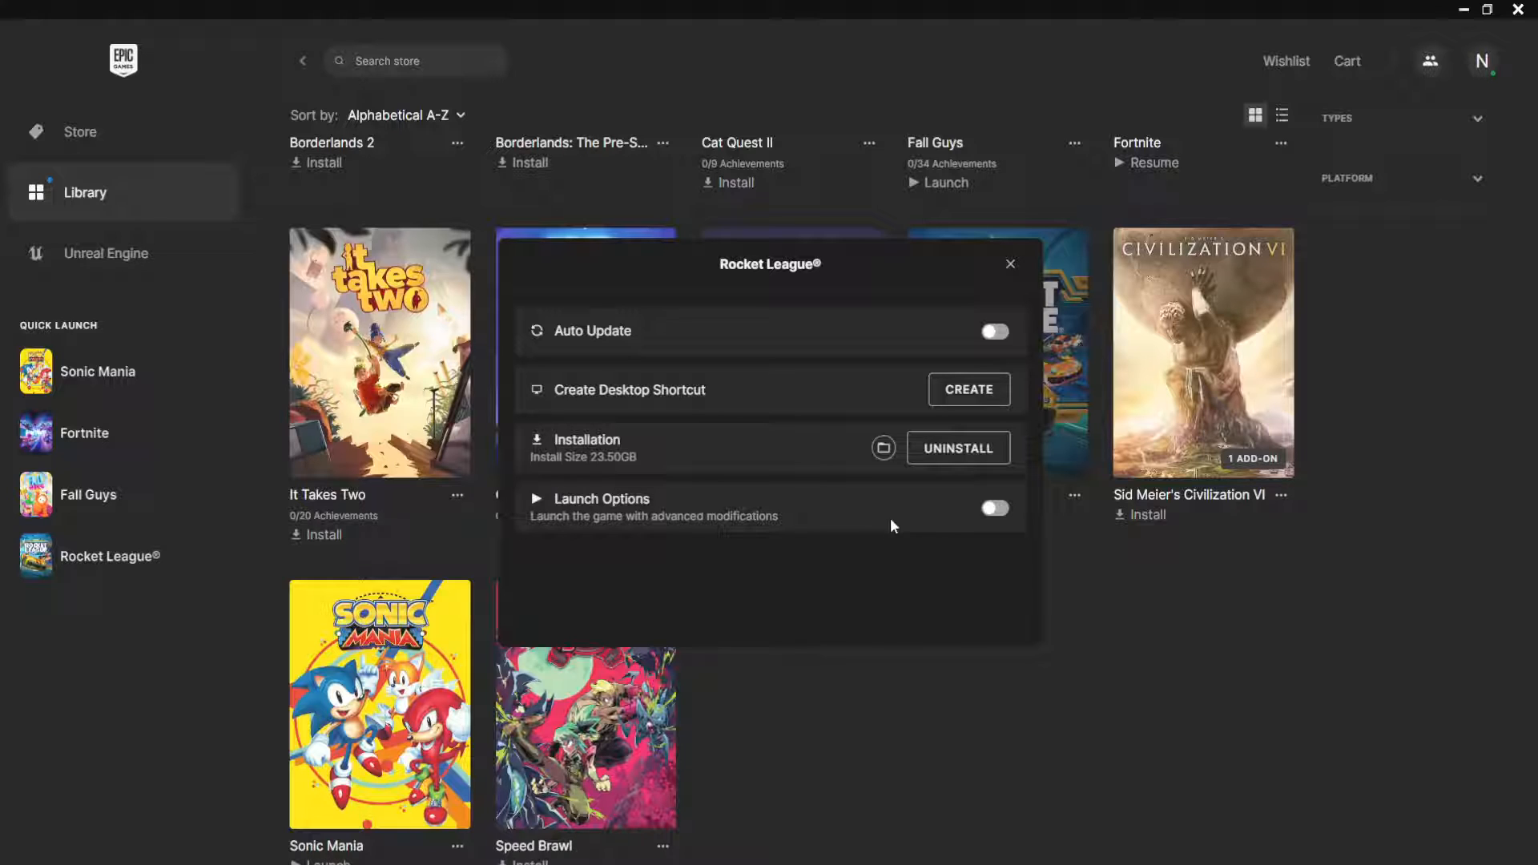
mouse_move(1018, 305)
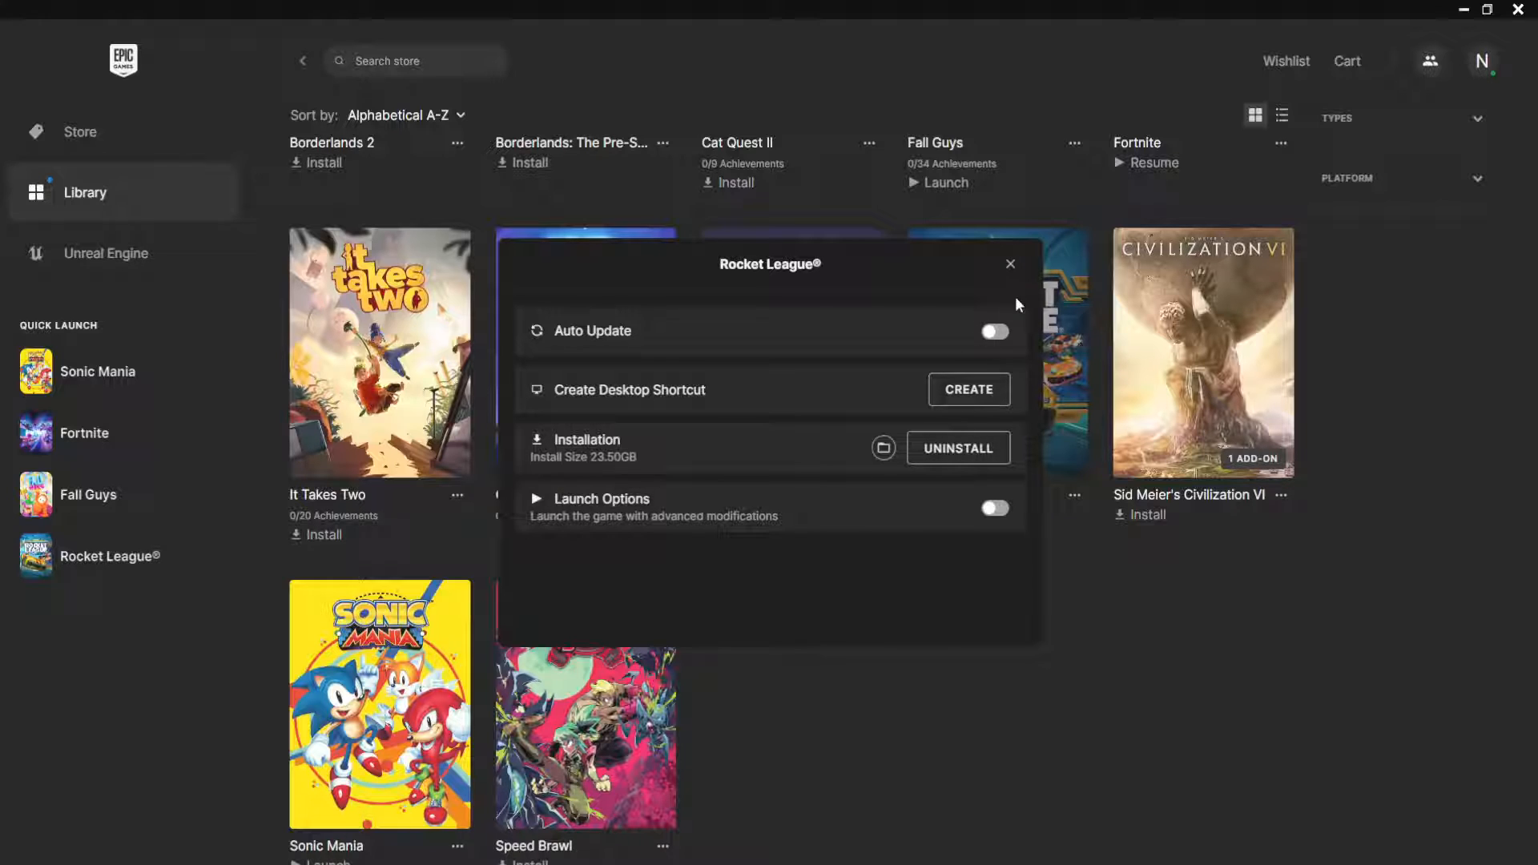
click(1009, 264)
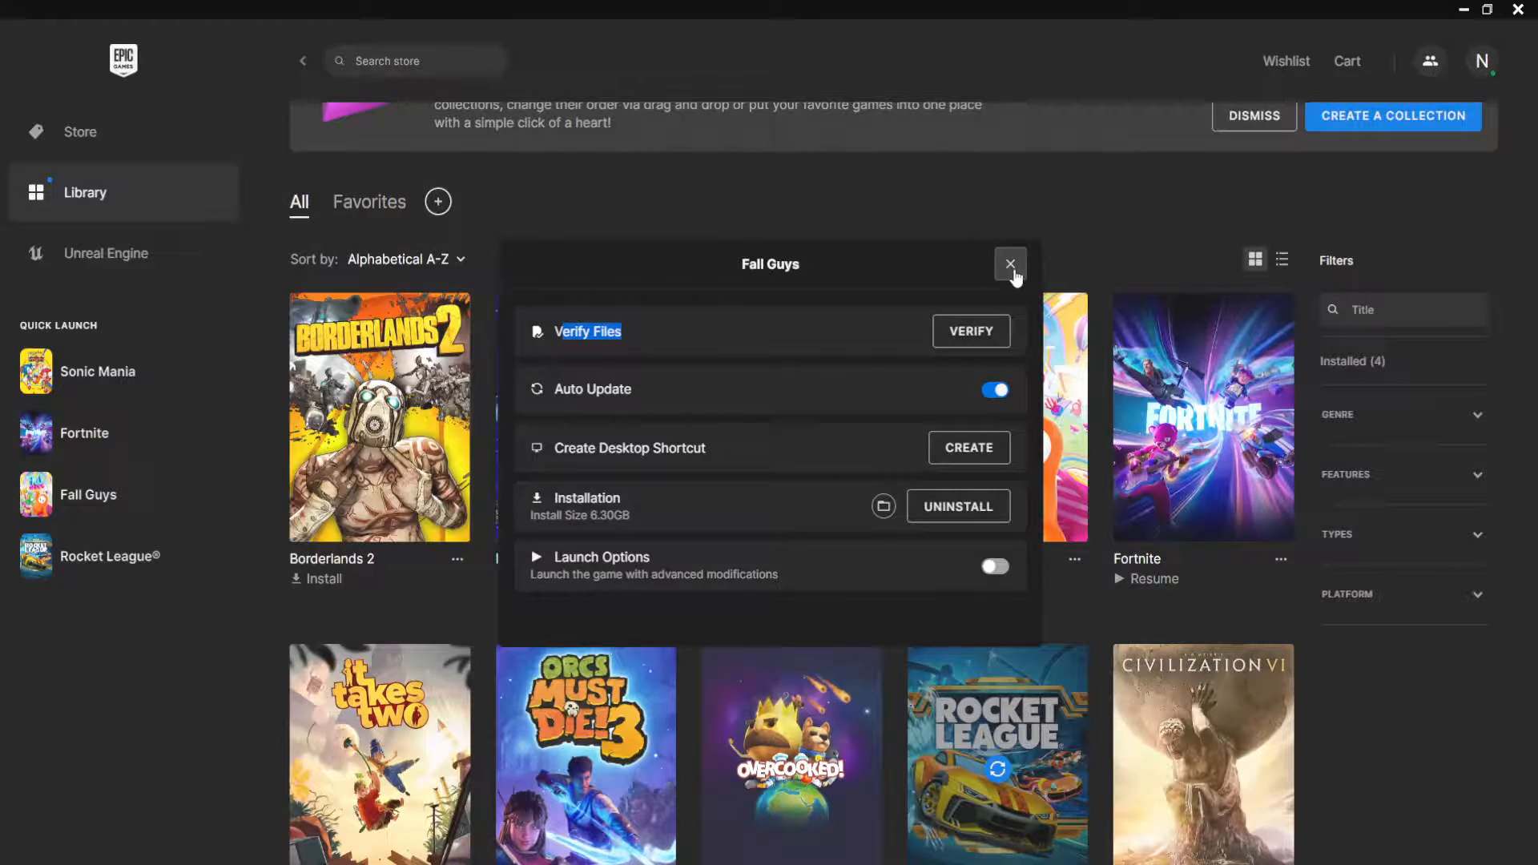
click(1011, 263)
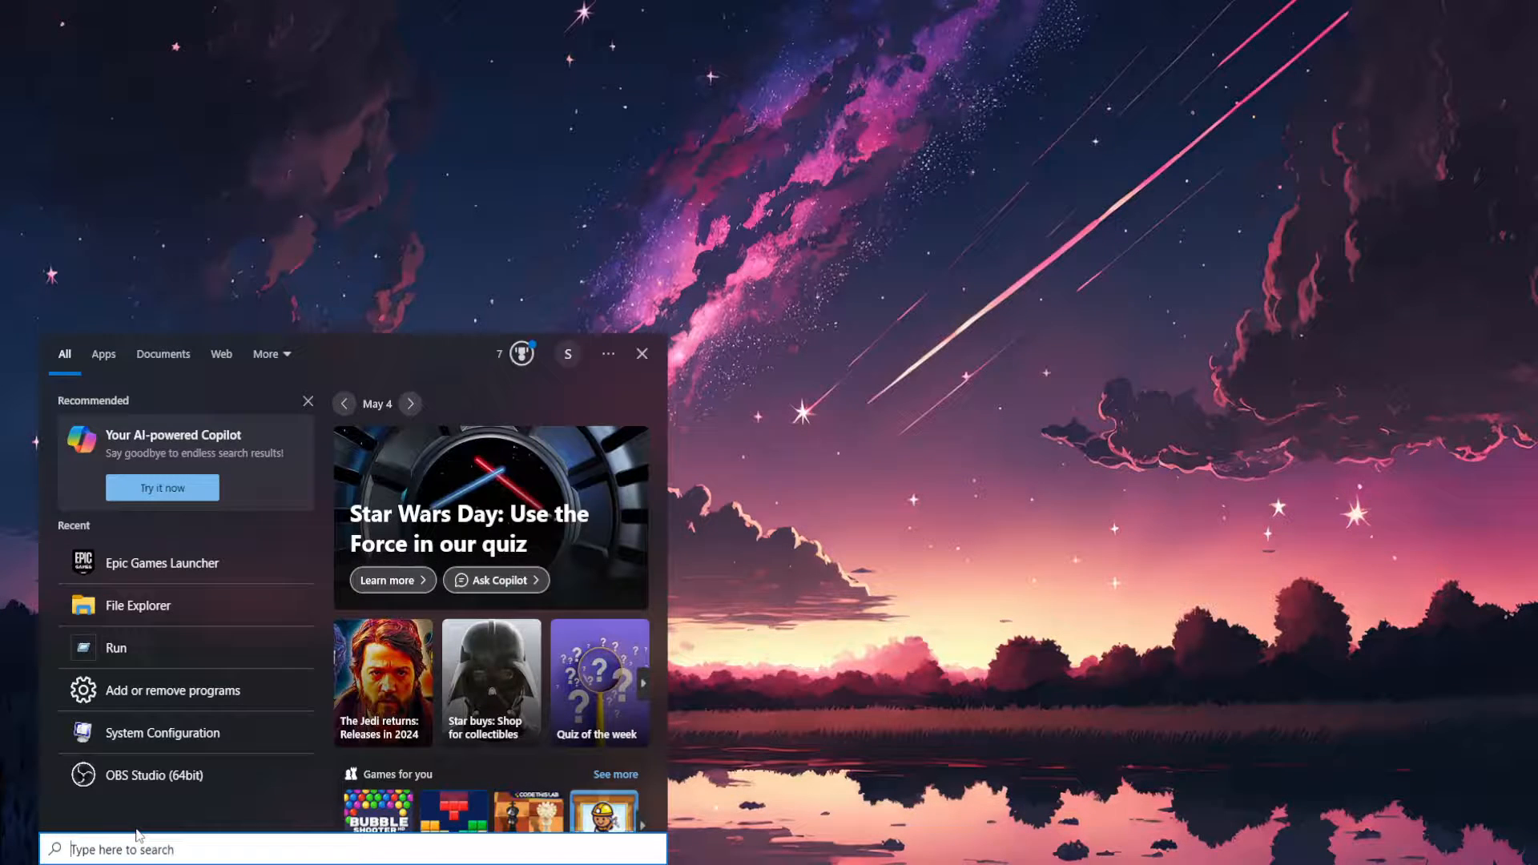
- Search 'epic', locate the Epic Games Launcher shortcut file, and open its Properties
text(epic)
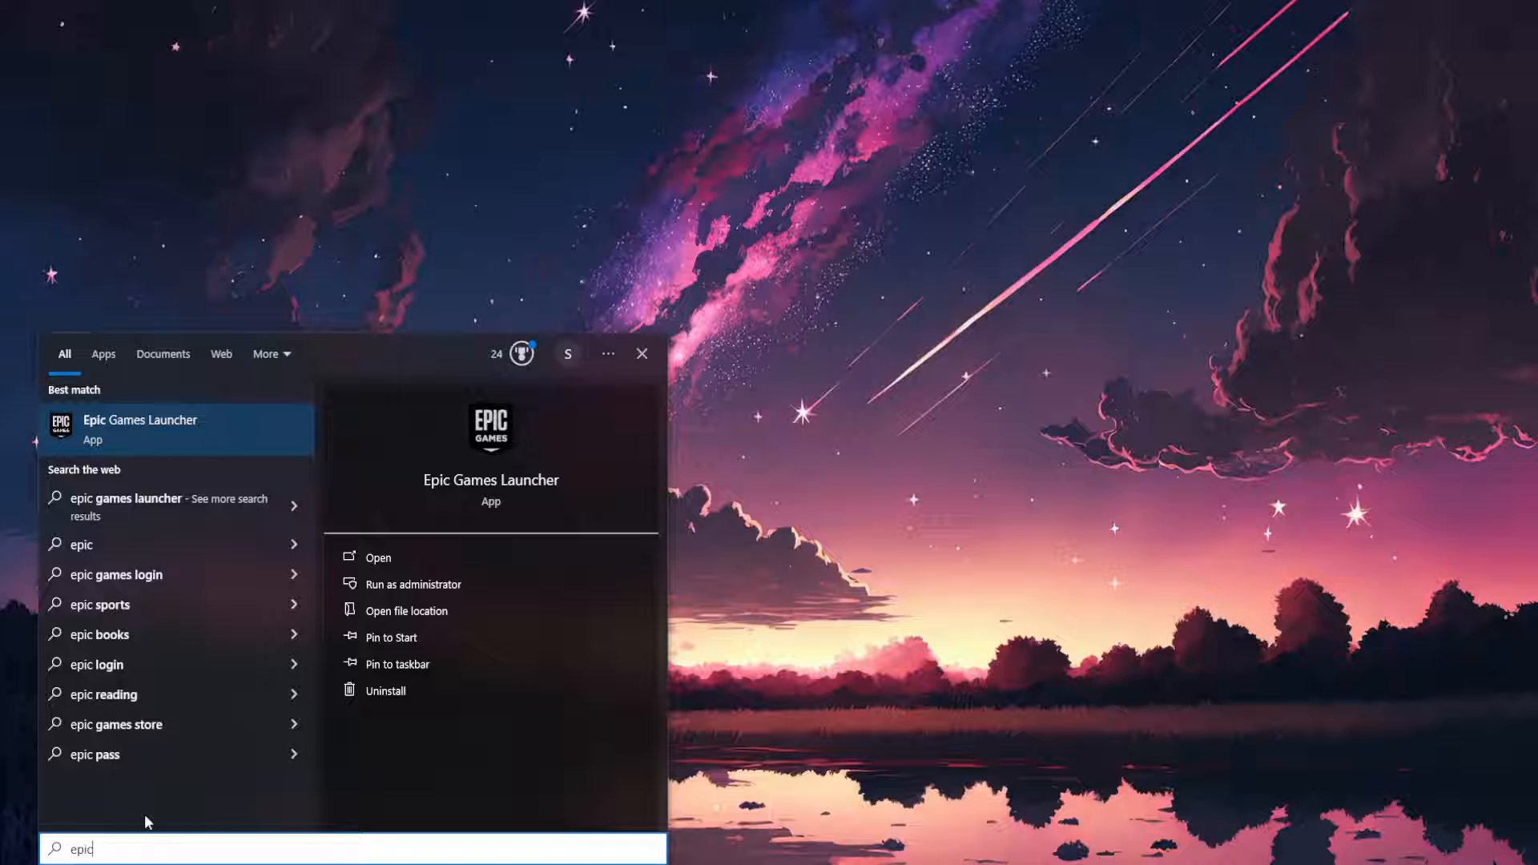
right_click(139, 429)
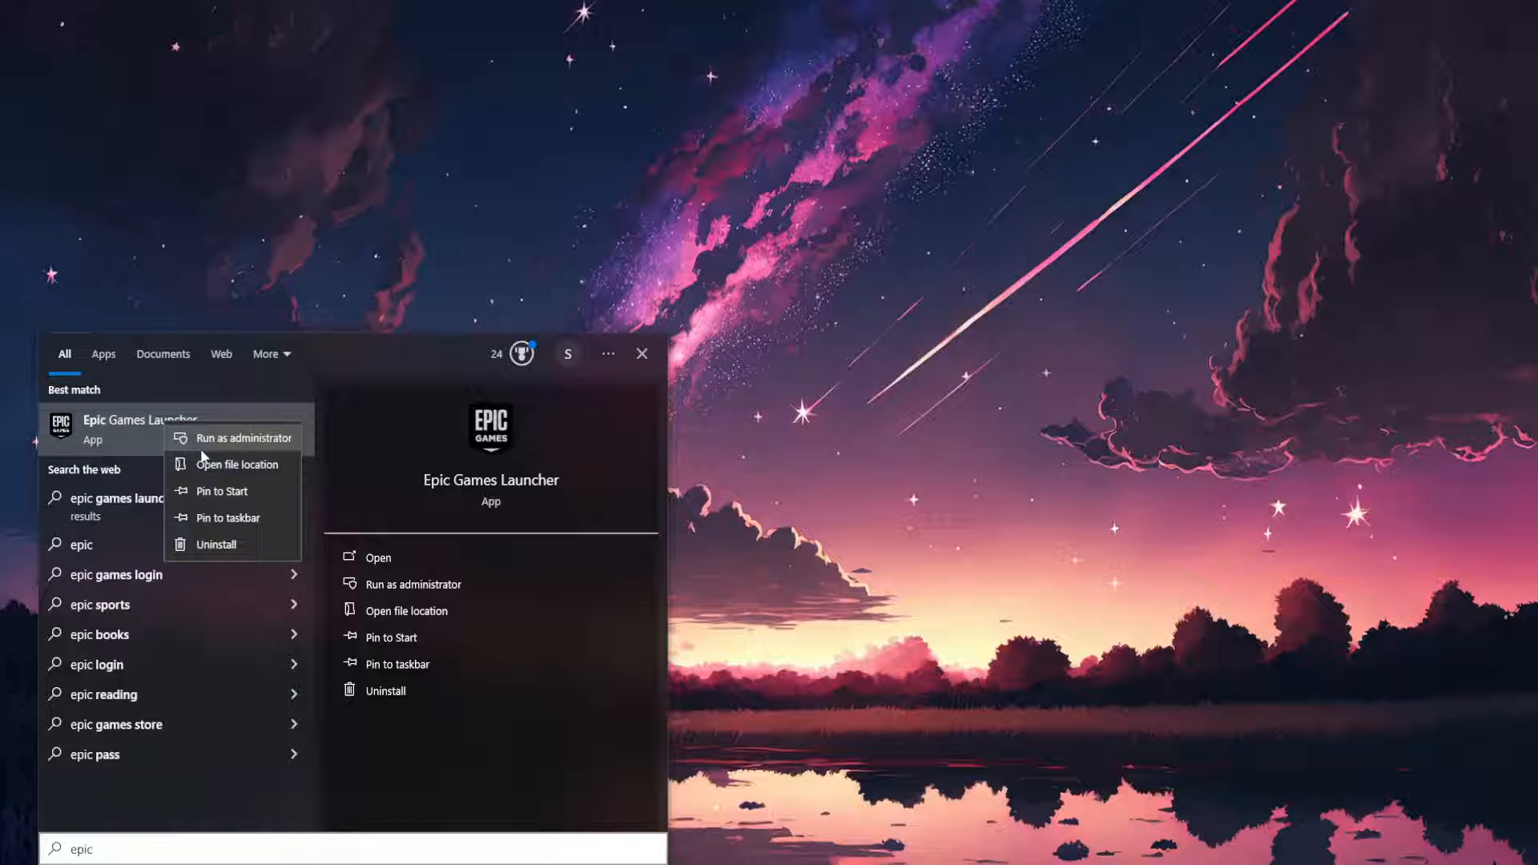
click(237, 464)
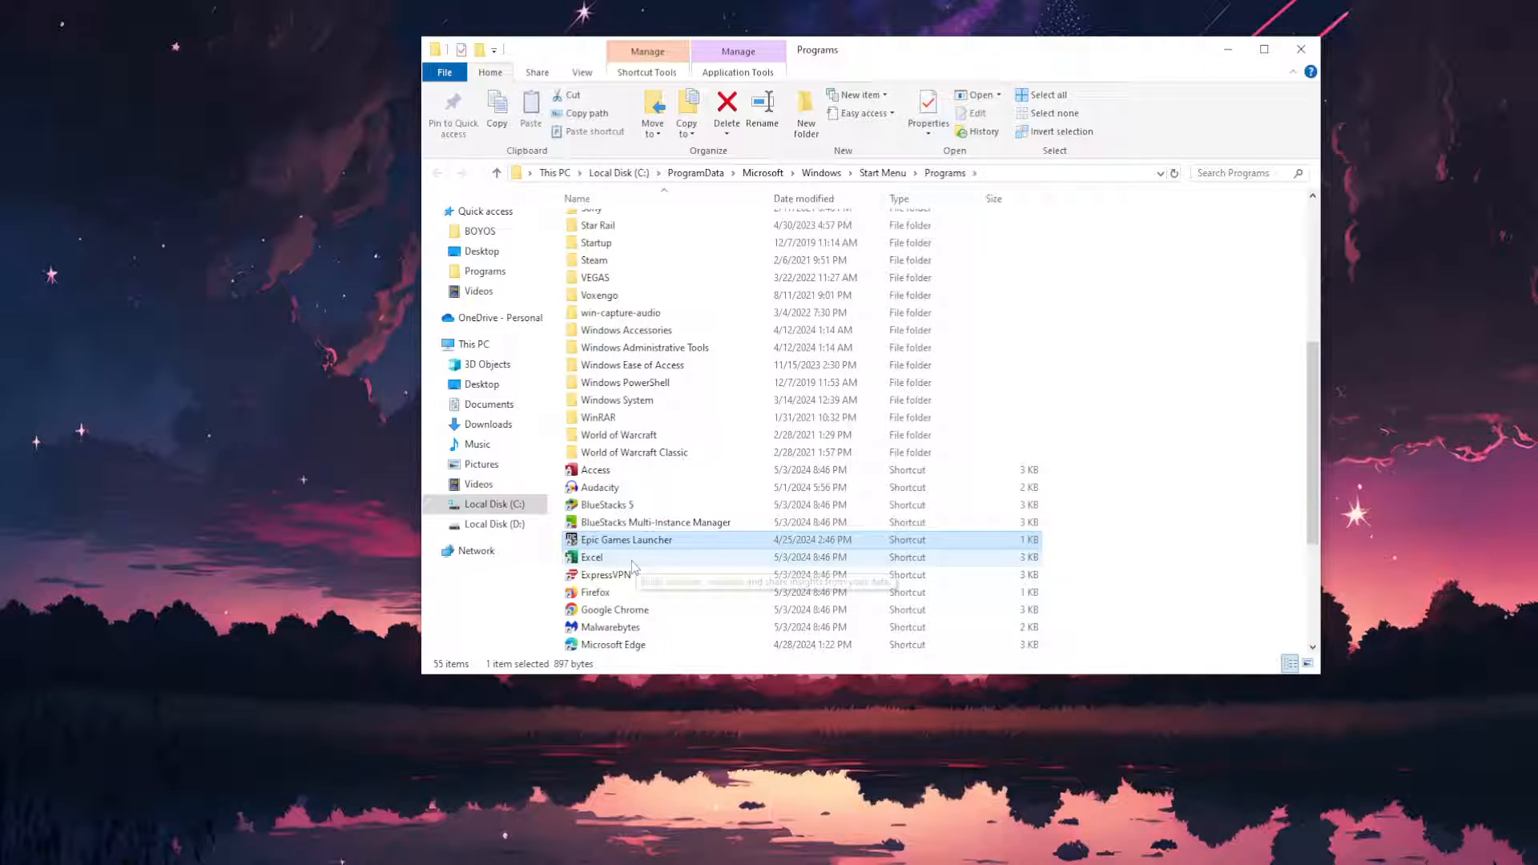
right_click(626, 540)
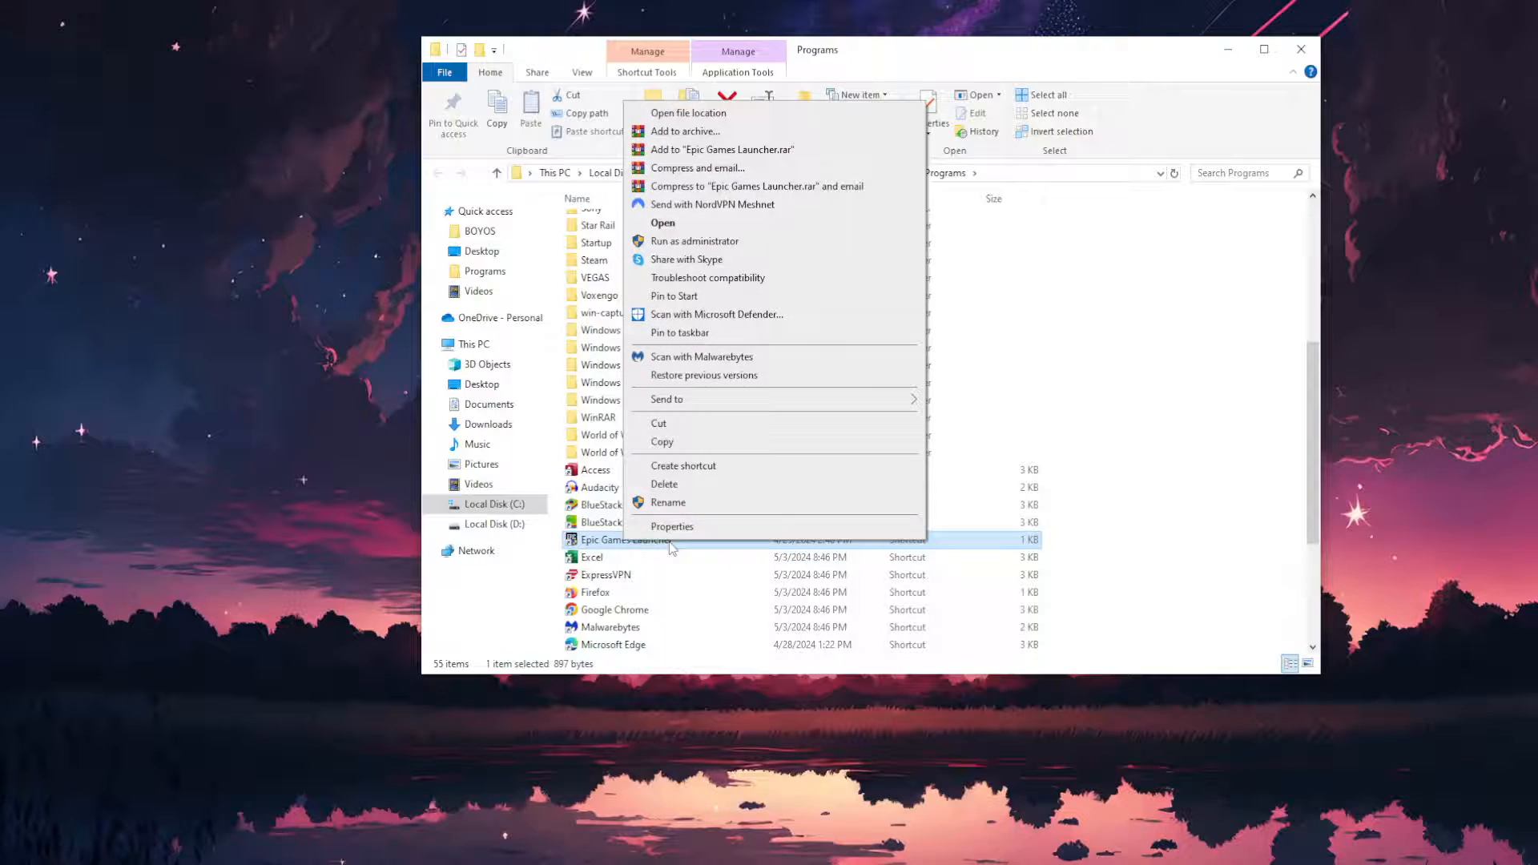
click(673, 527)
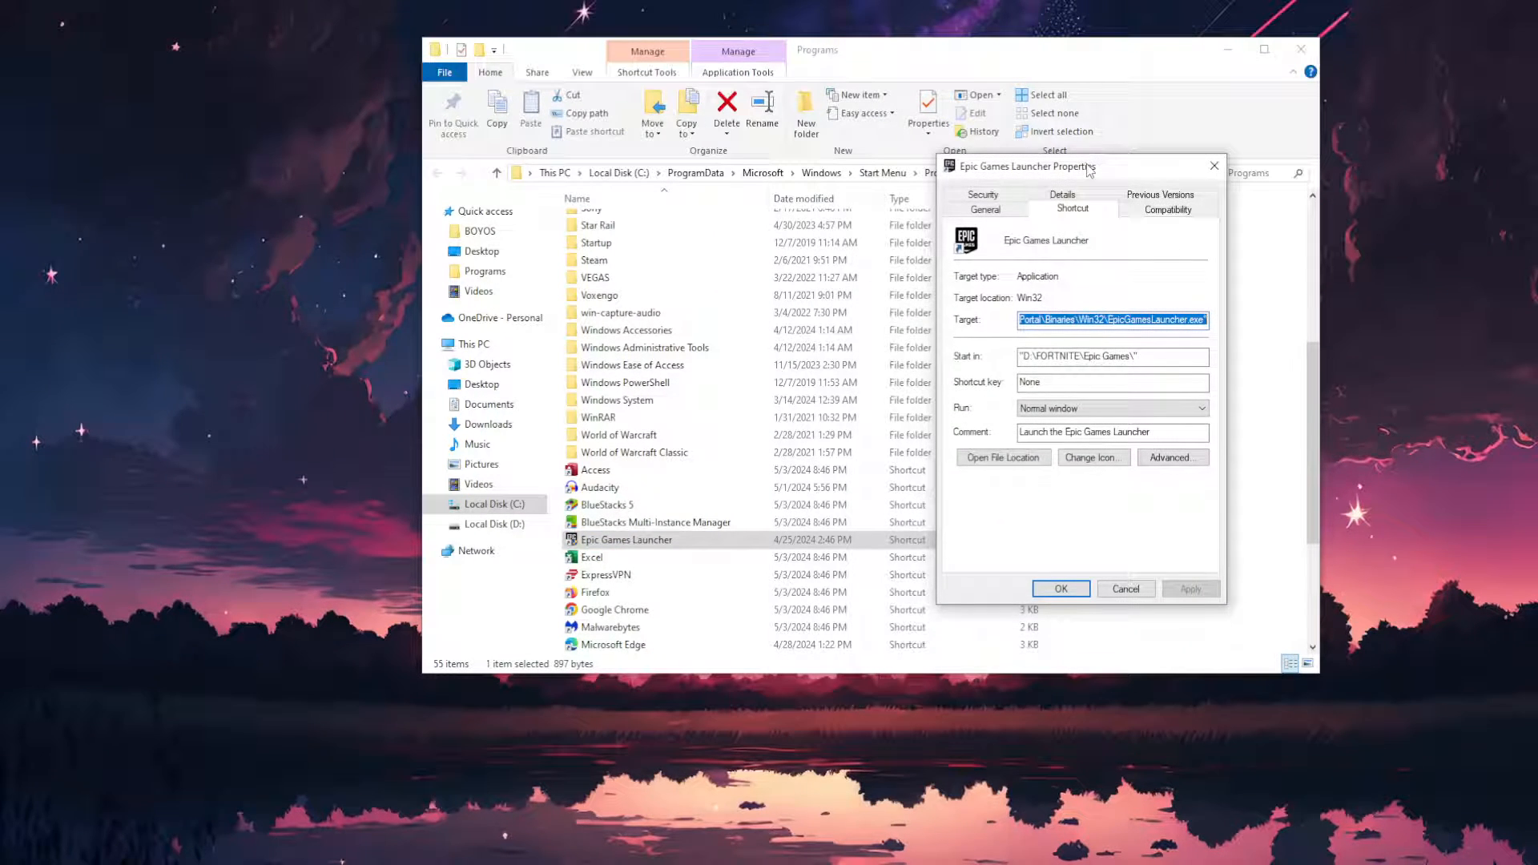
- Enable a compatibility option for the Epic Games Launcher shortcut on its Compatibility tab
click(1167, 209)
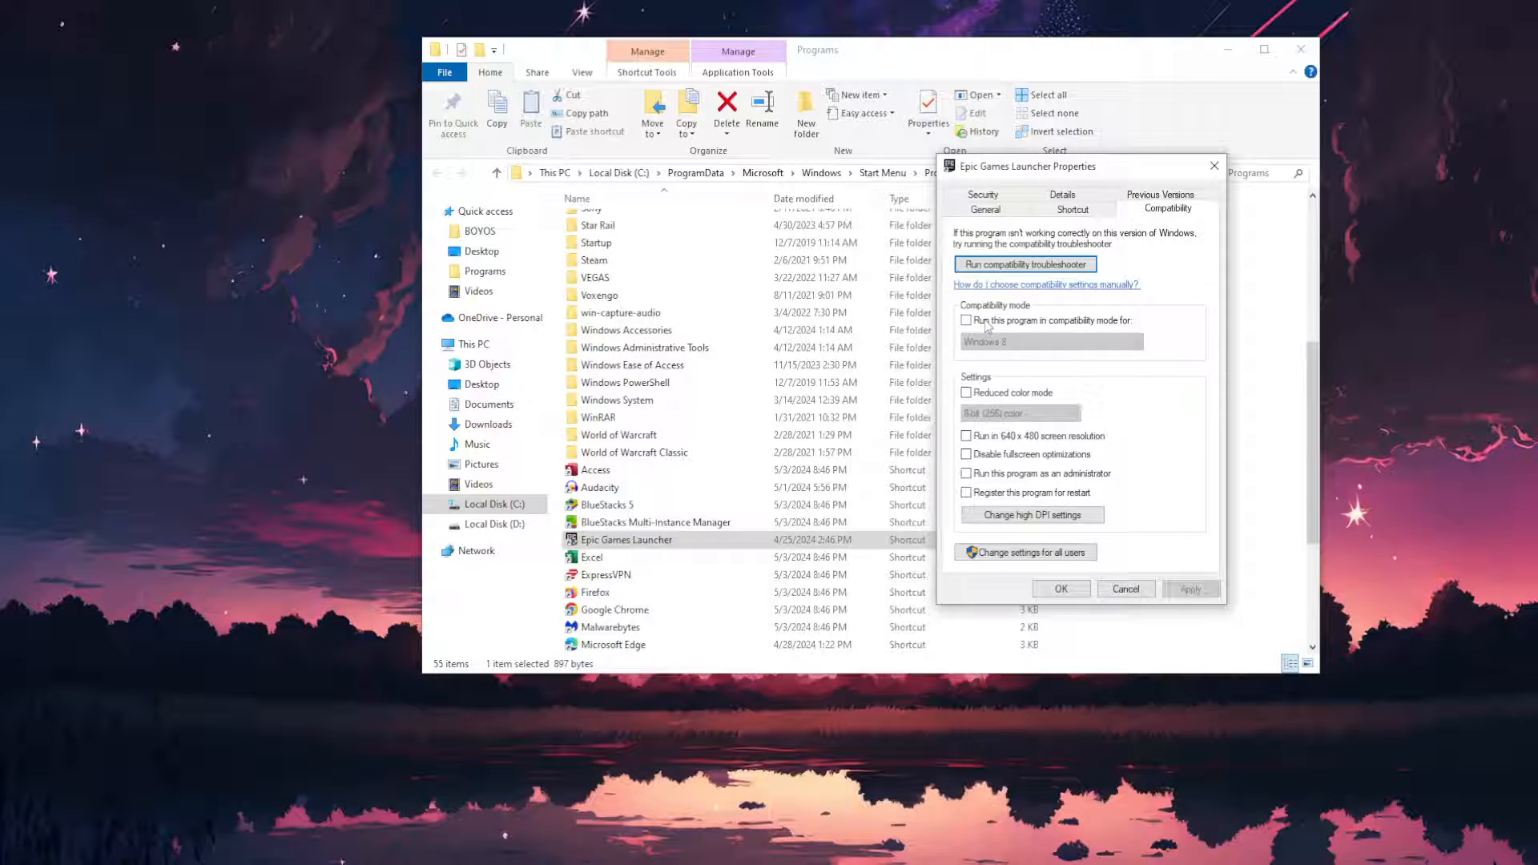
click(966, 320)
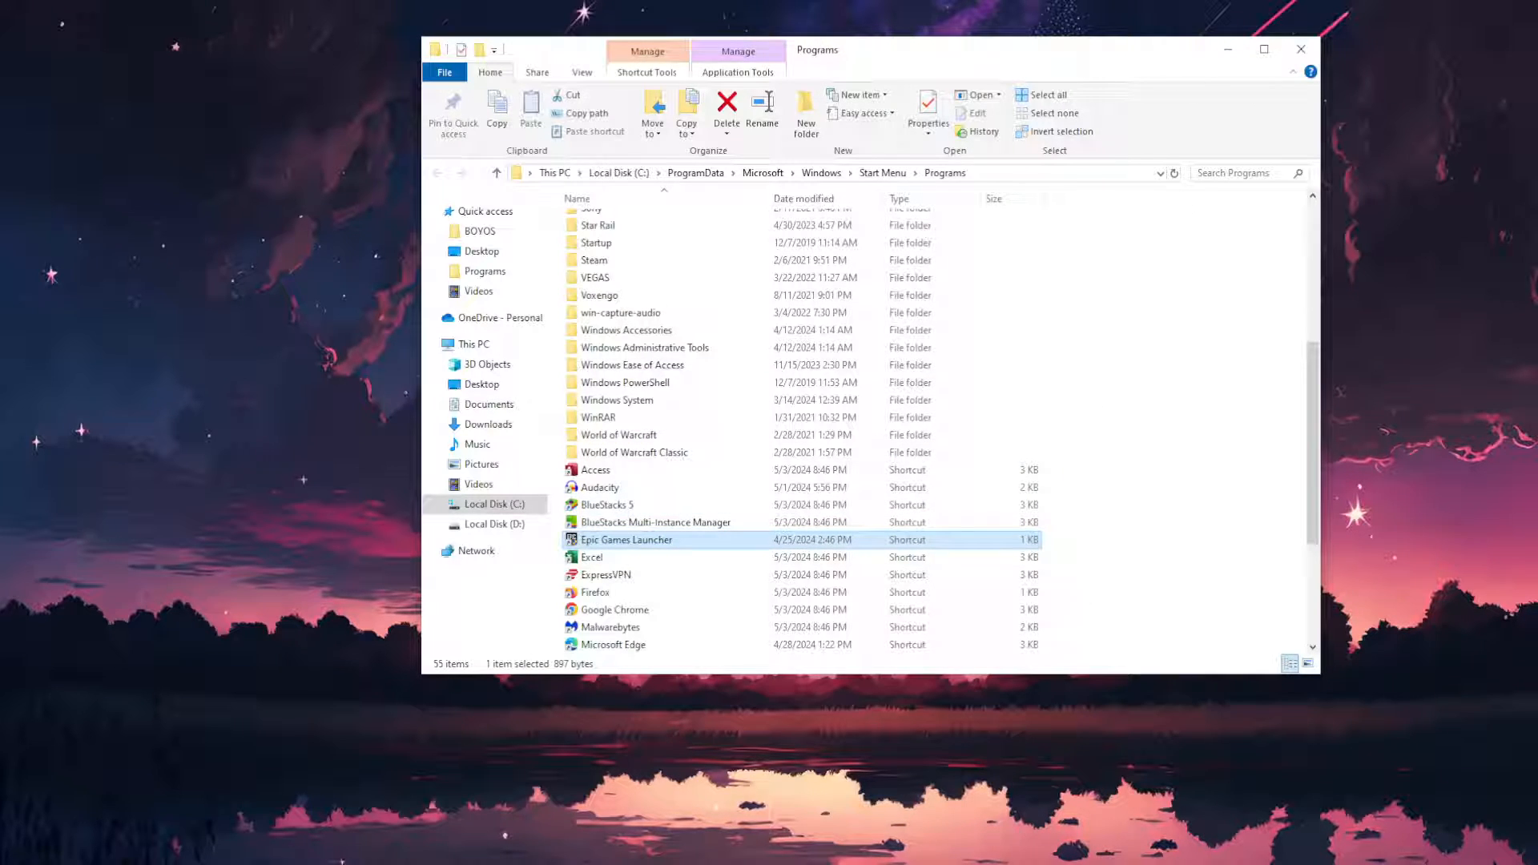
mouse_move(629, 765)
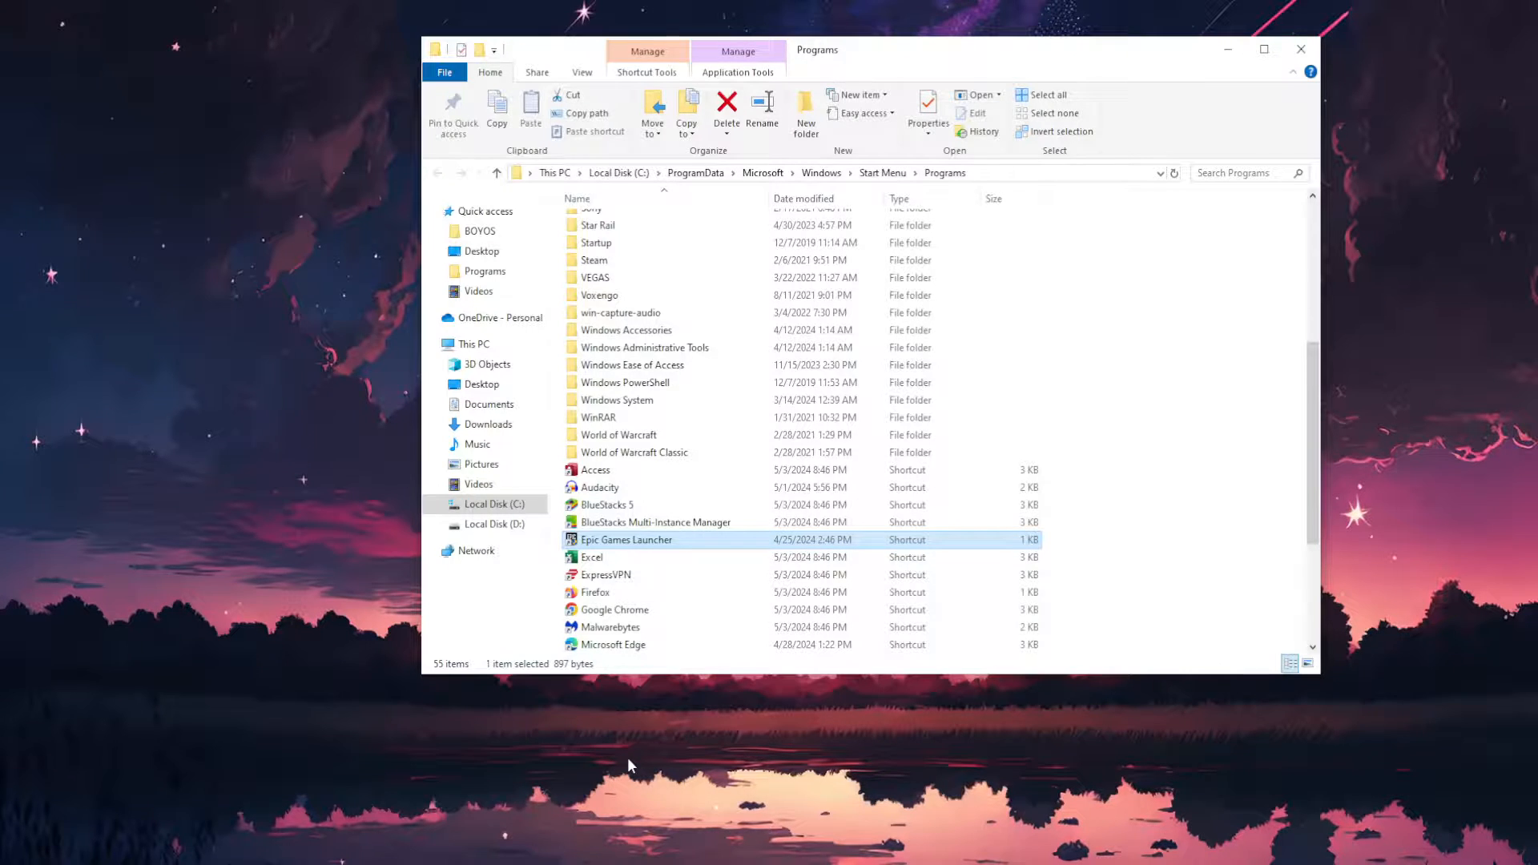